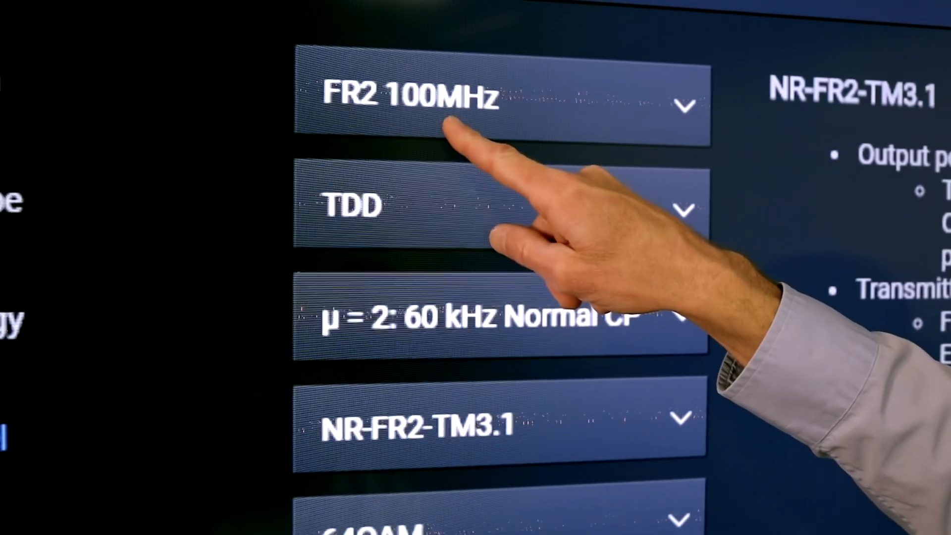
pyautogui.scroll(-3)
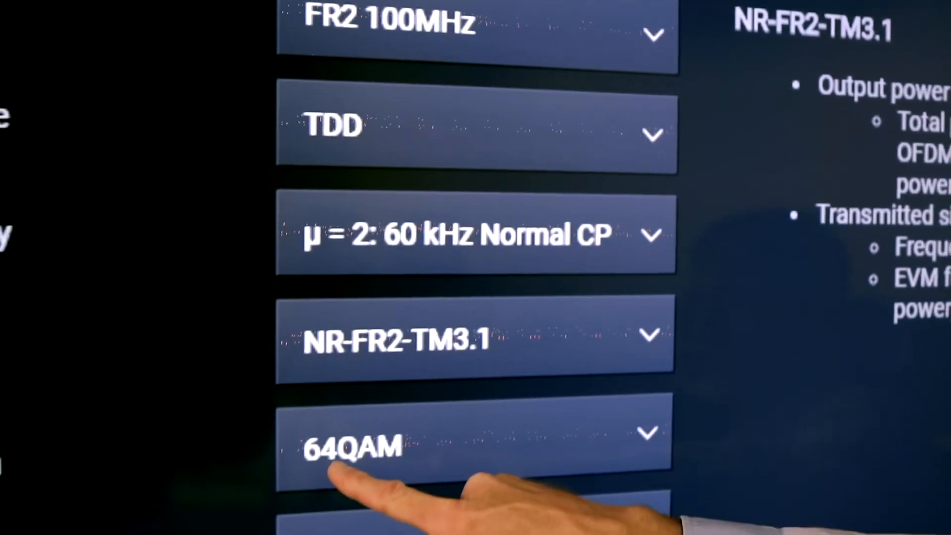